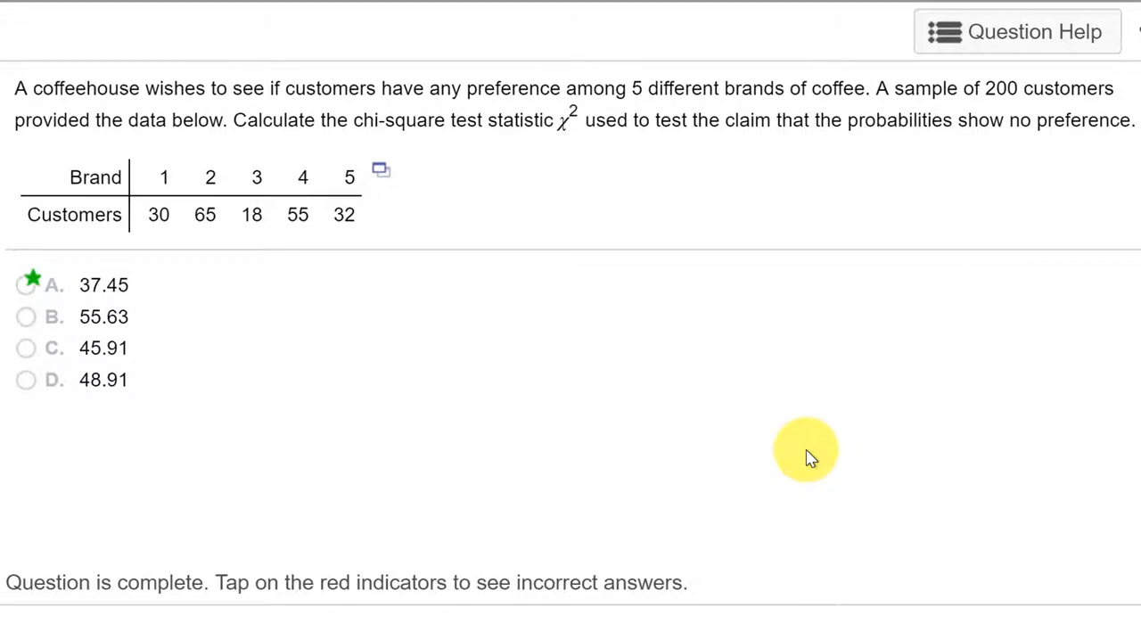
mouse_move(692, 388)
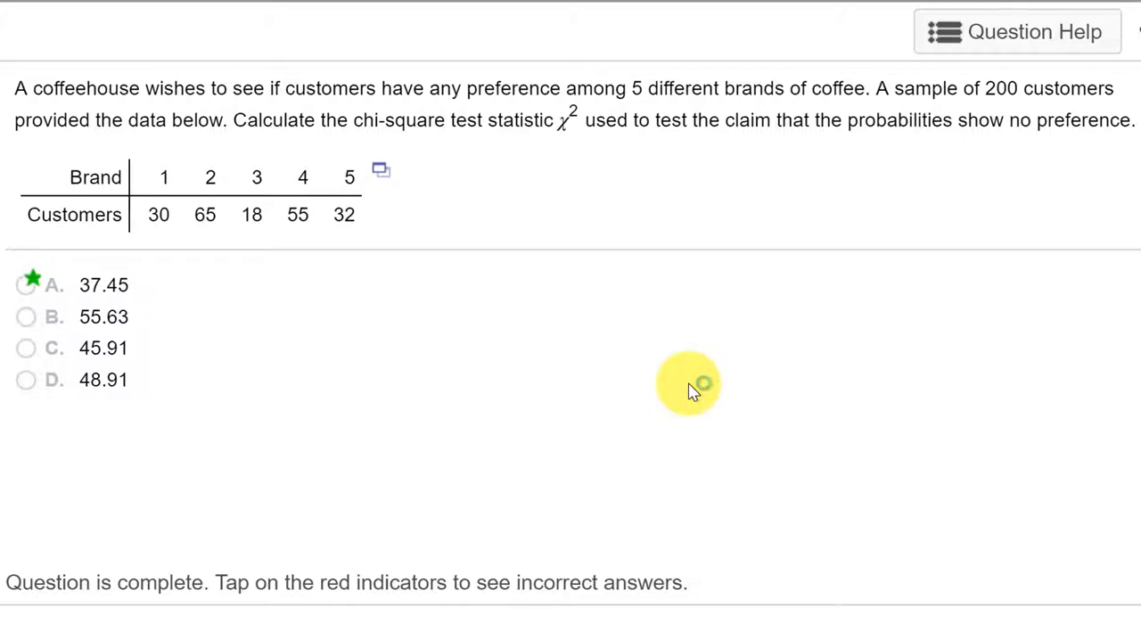
mouse_move(486, 172)
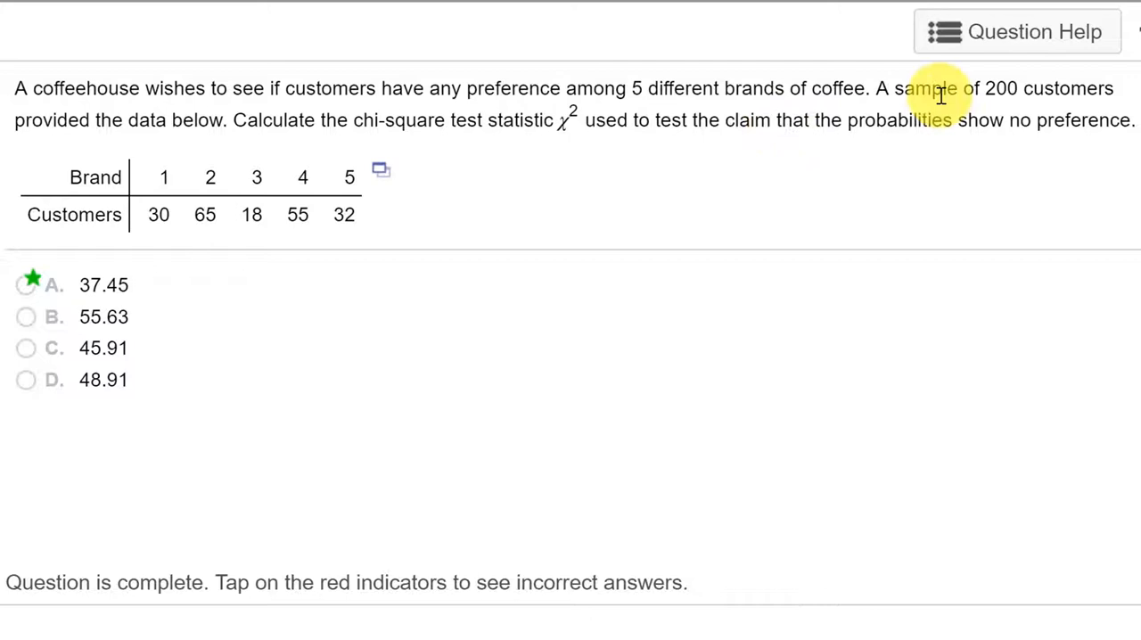
mouse_move(596, 190)
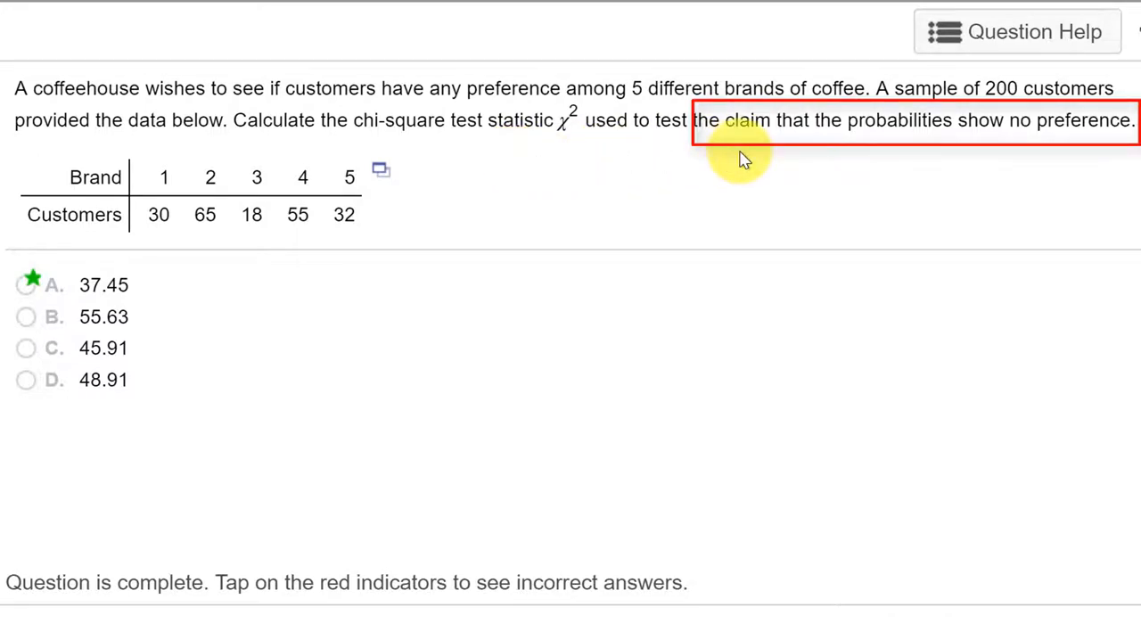
mouse_move(178, 221)
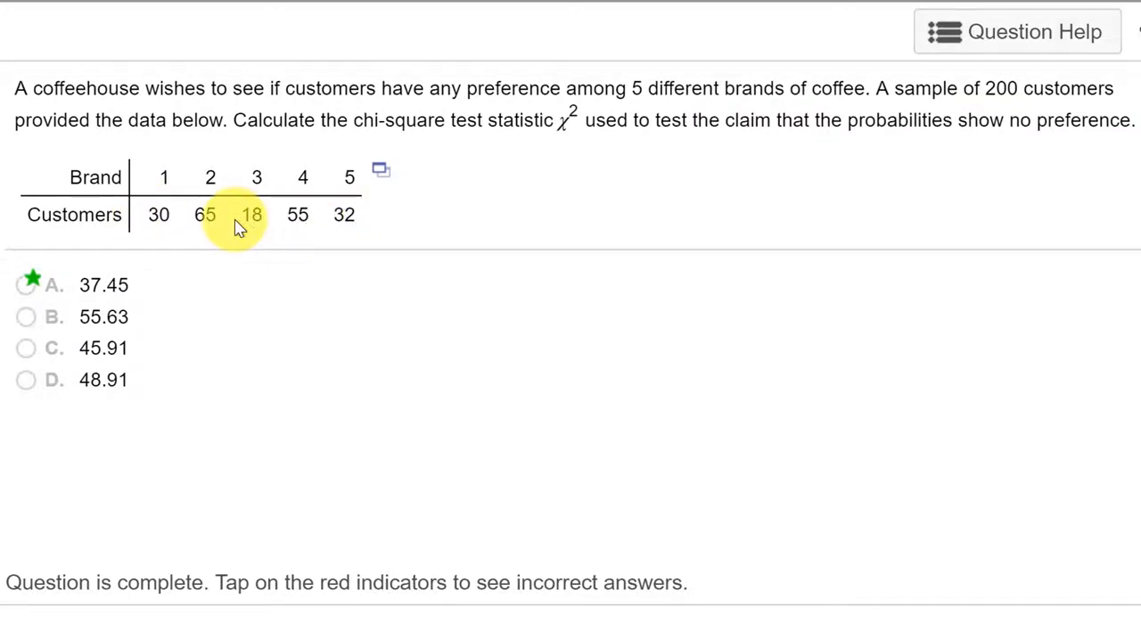
- Export the coffee brand counts table to StatCrunch and open the Stat menu
left_click(380, 170)
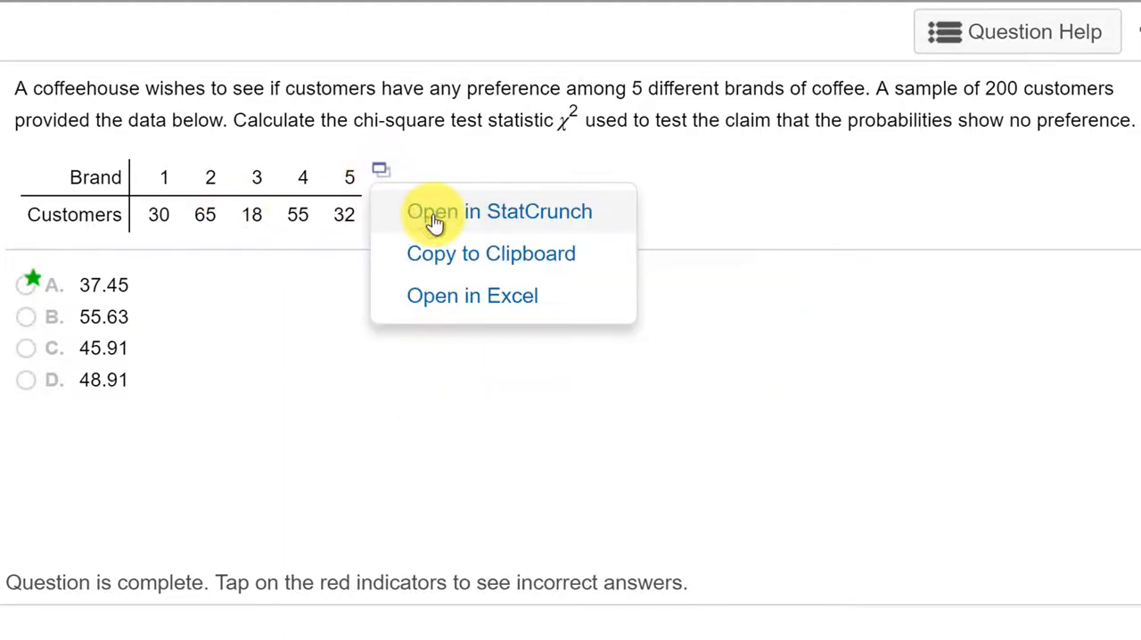
left_click(436, 211)
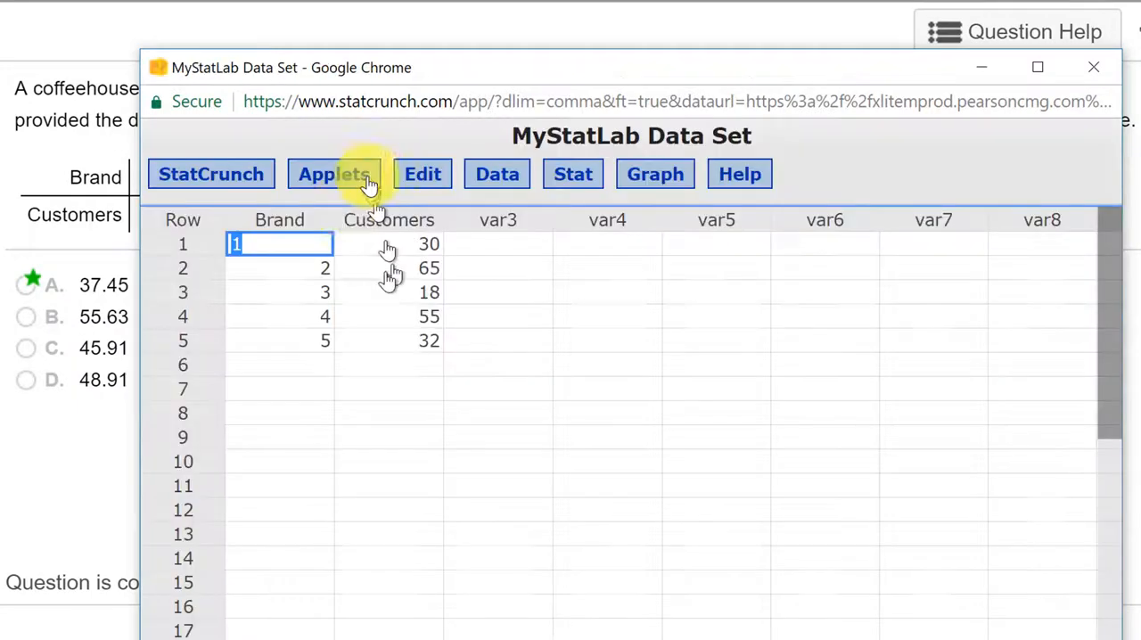
mouse_move(571, 174)
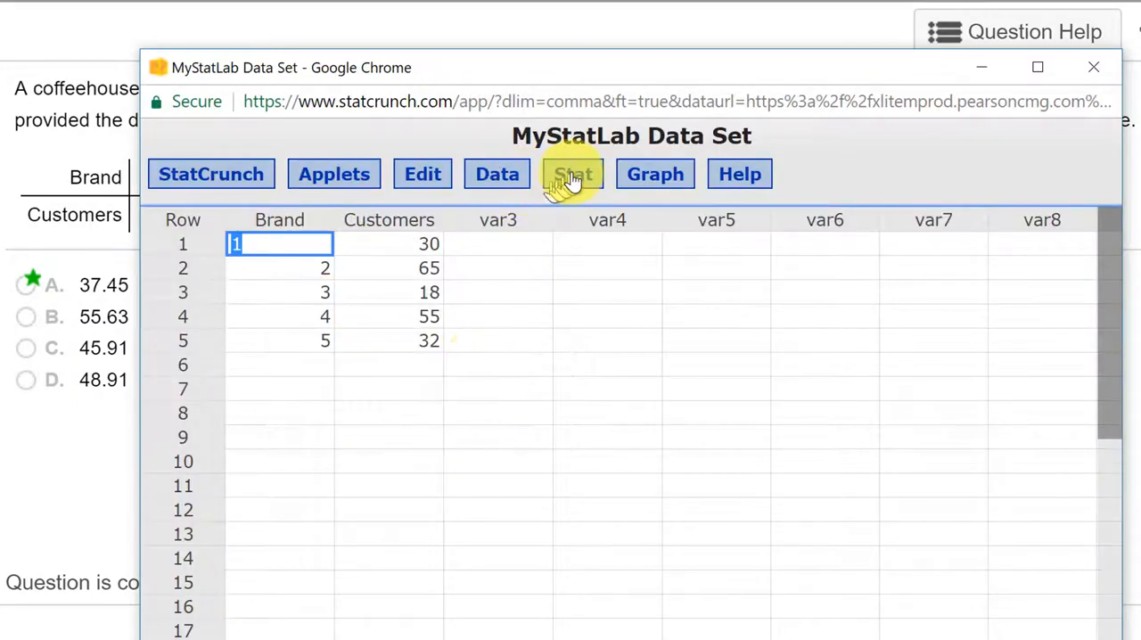
left_click(573, 174)
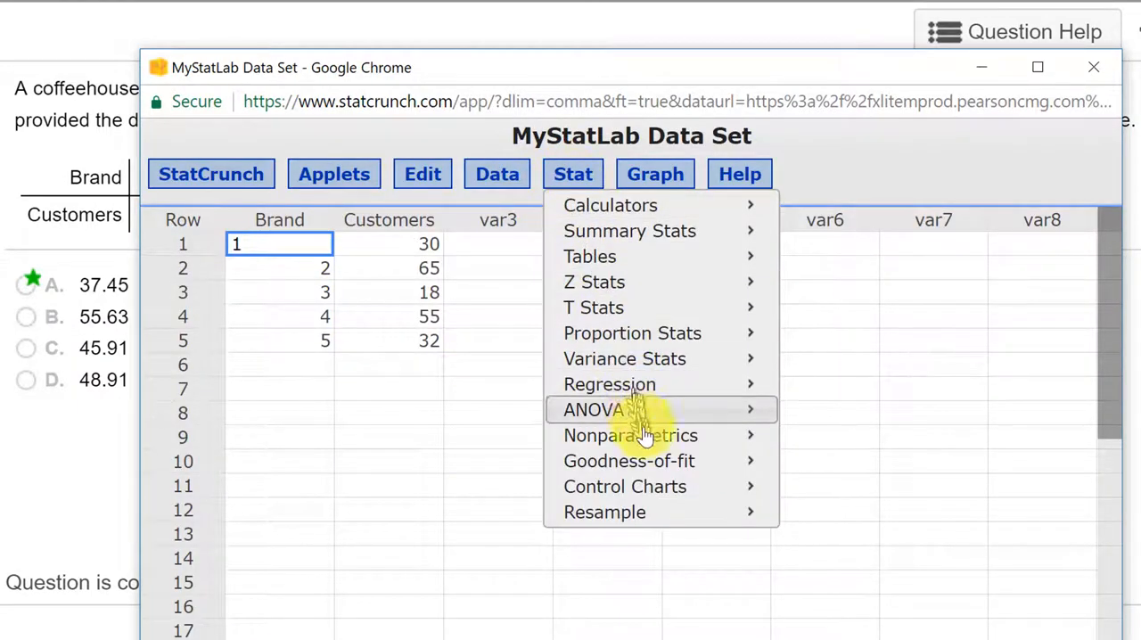
mouse_move(629, 462)
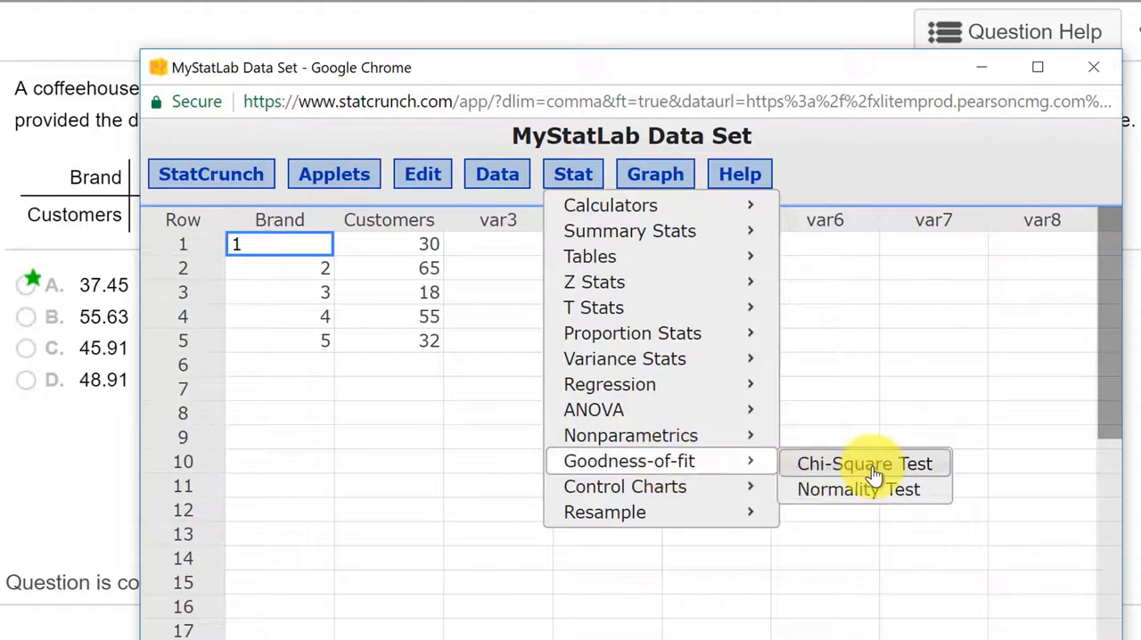
- Run Chi-Square goodness-of-fit on Customers with all cells in equal proportion
left_click(864, 464)
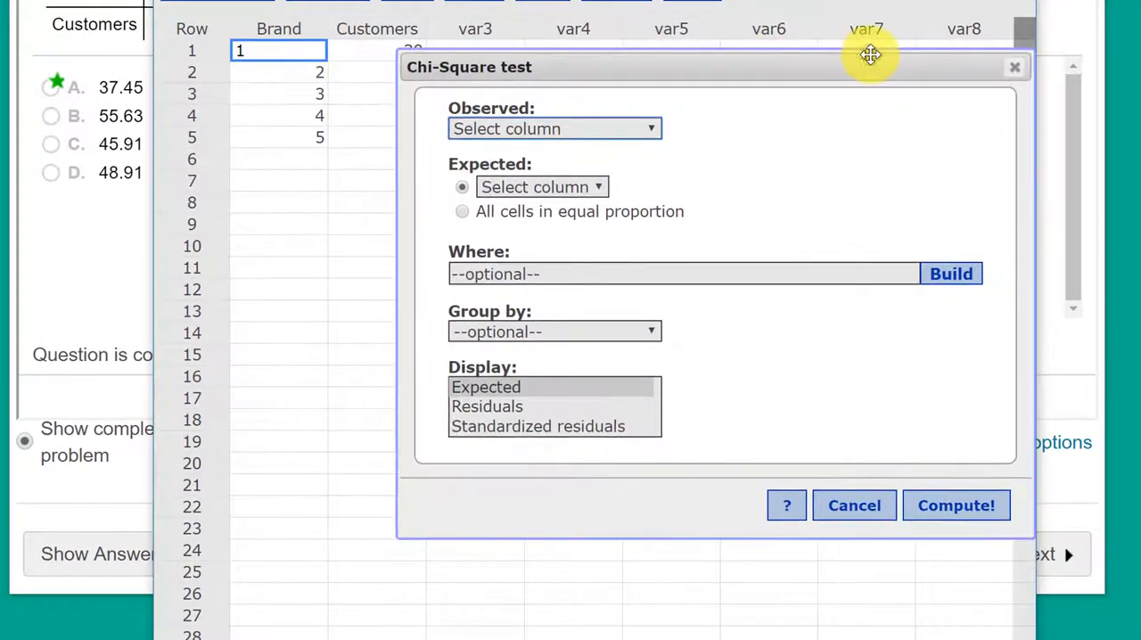
mouse_move(636, 169)
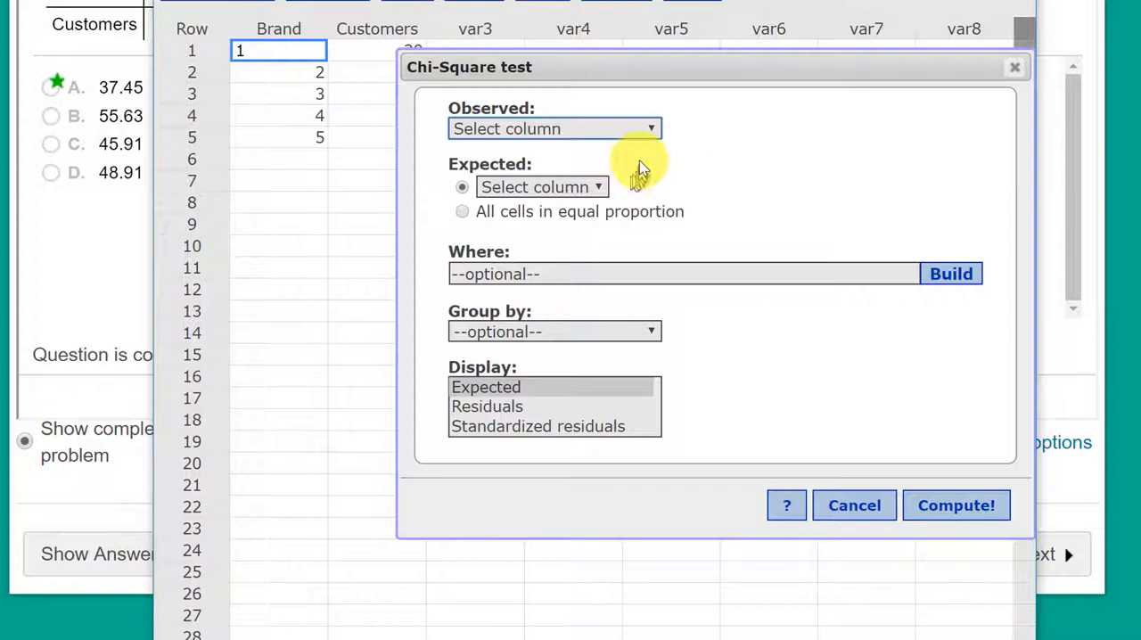
left_click(554, 128)
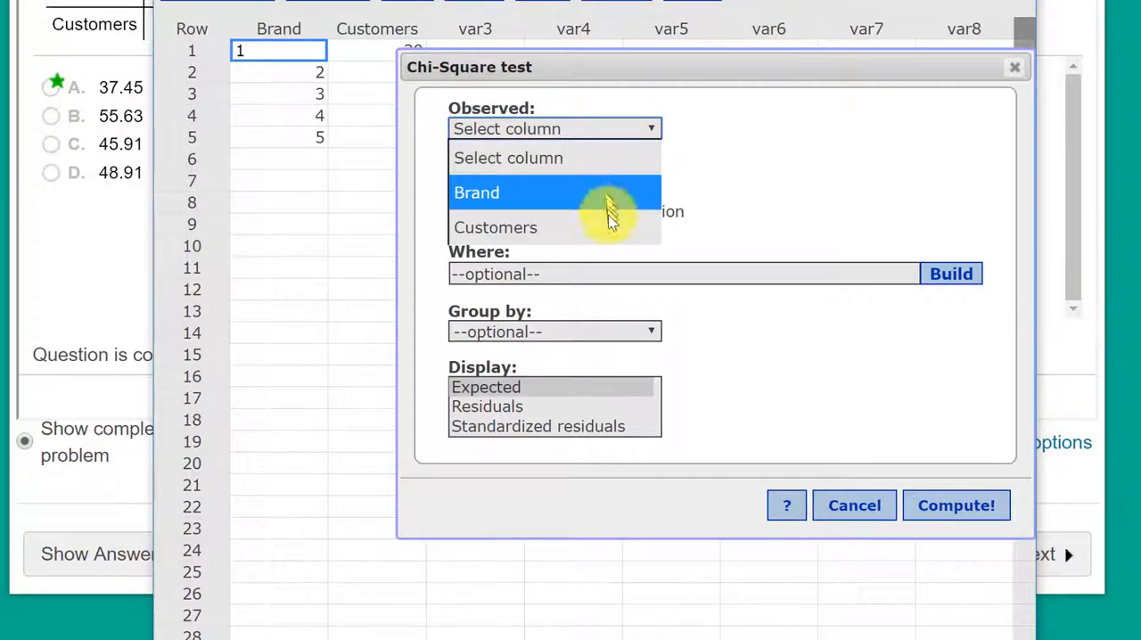
left_click(495, 228)
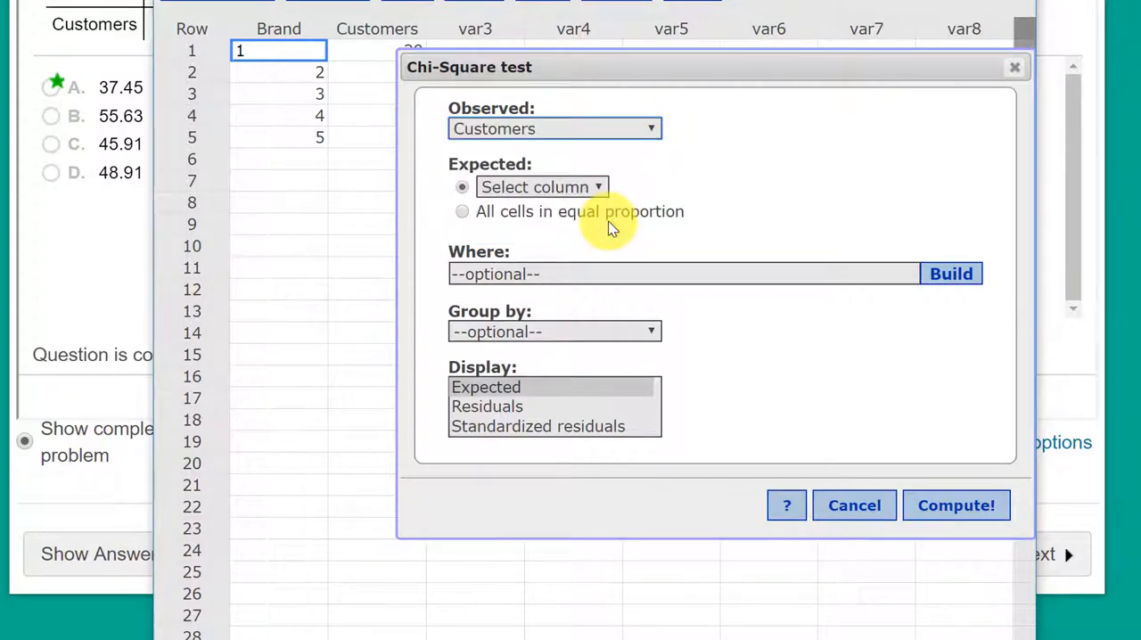
mouse_move(432, 225)
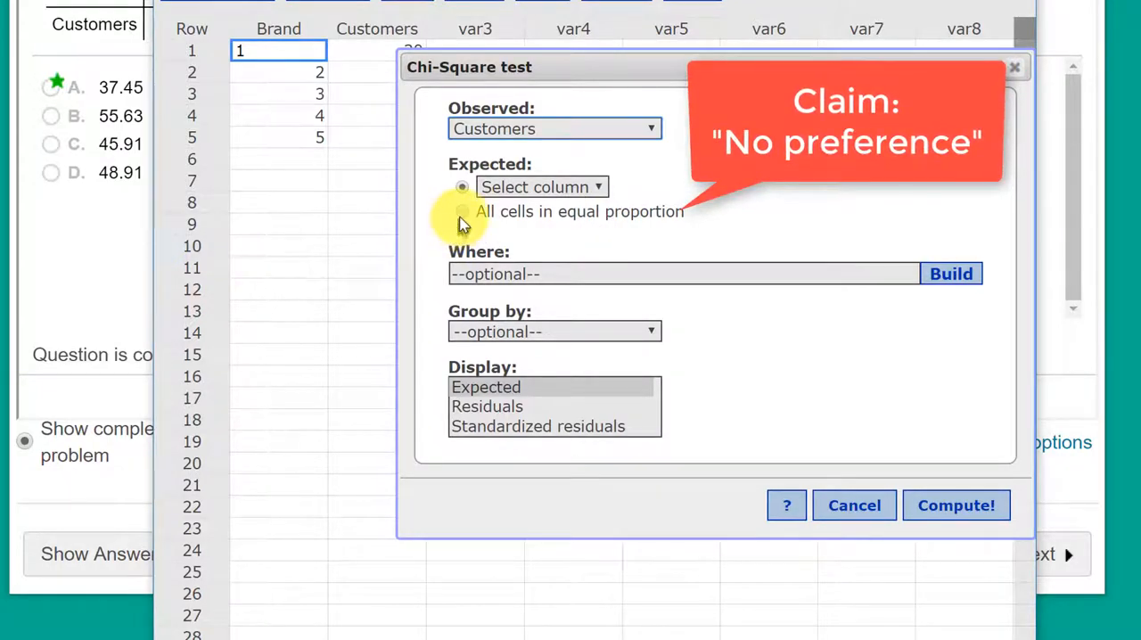
left_click(463, 211)
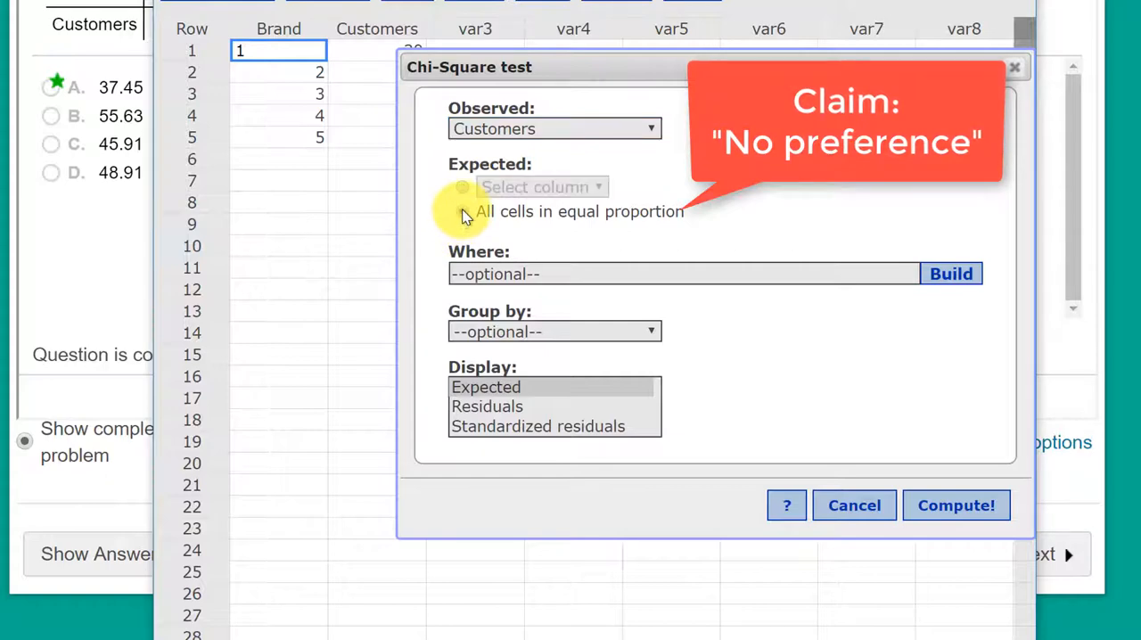
left_click(957, 505)
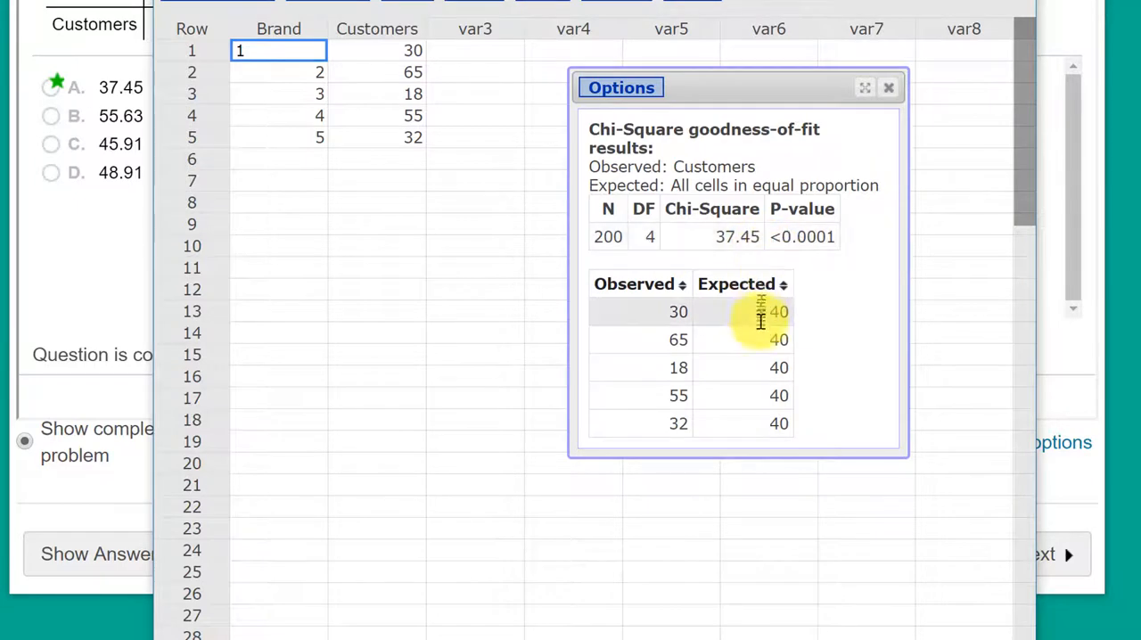
mouse_move(783, 258)
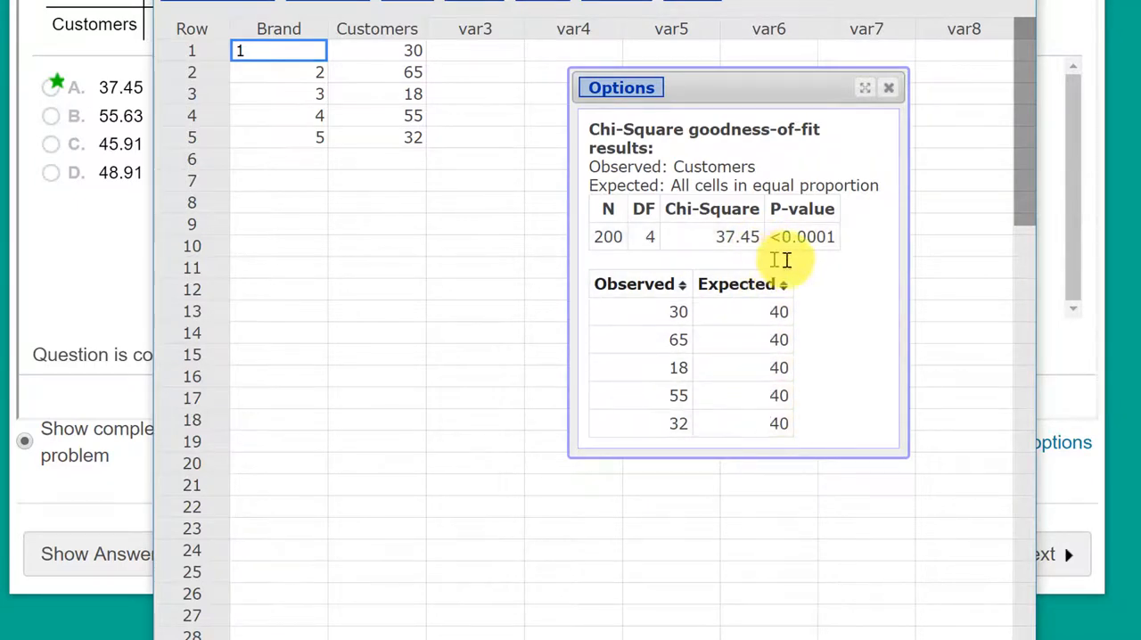
mouse_move(847, 268)
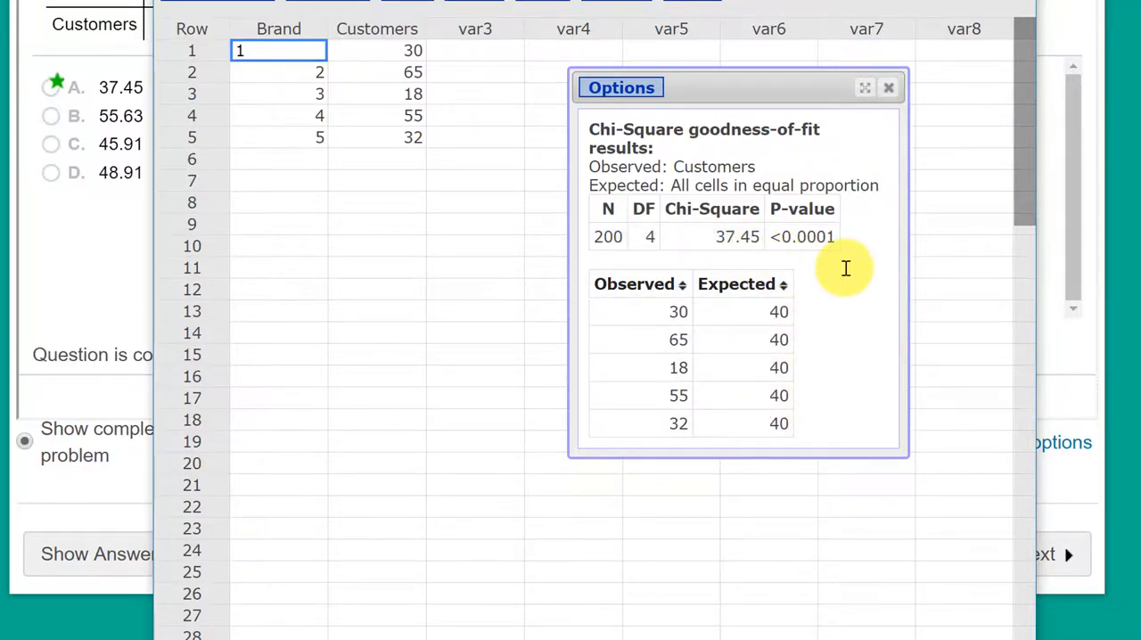